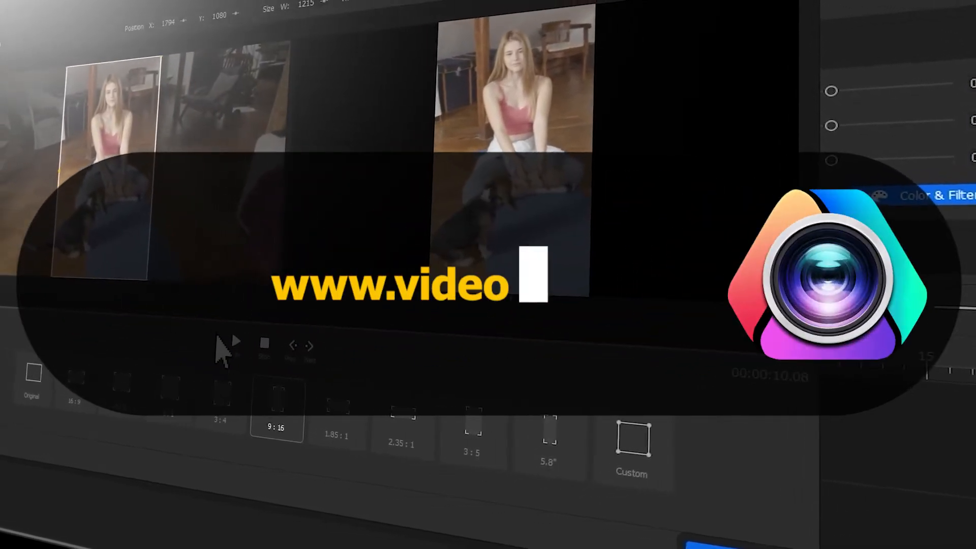
# Play the clip preview in the Crop view with the 9:16 vertical preset applied.
pyautogui.click(235, 341)
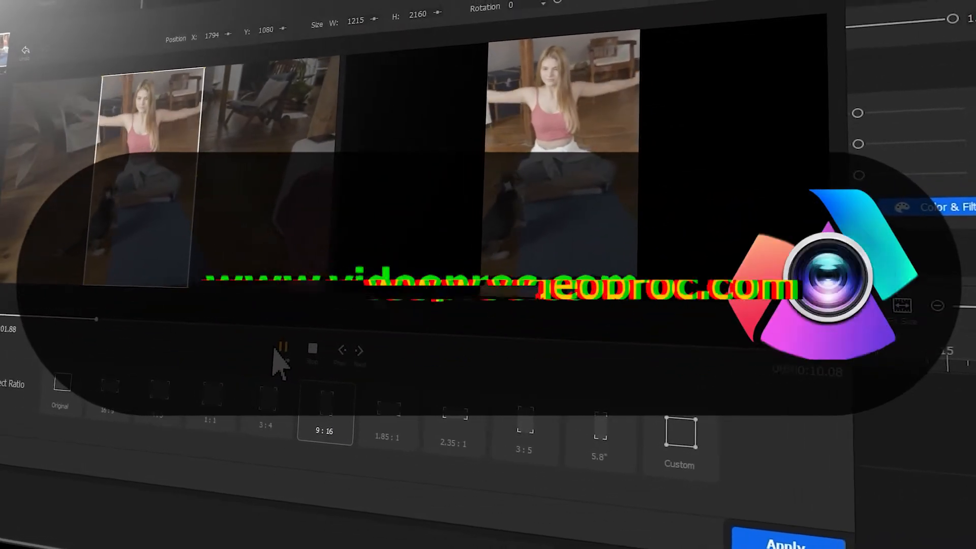